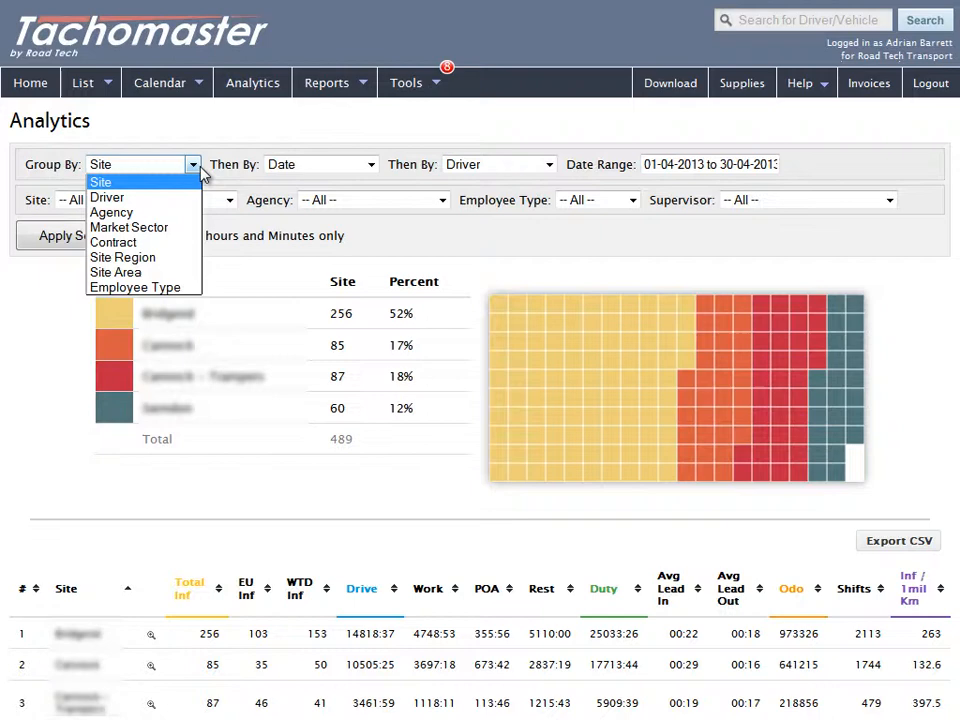
pyautogui.moveTo(178, 204)
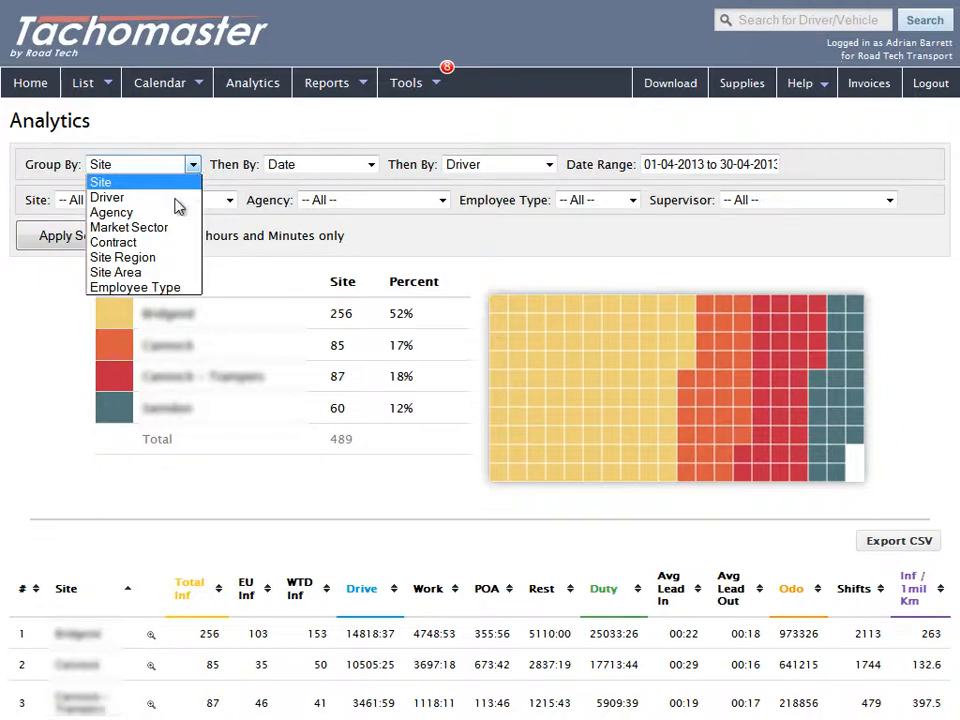
# Sort the site breakdown by infringements per million km and return to the Administrator Overview
pyautogui.click(910, 276)
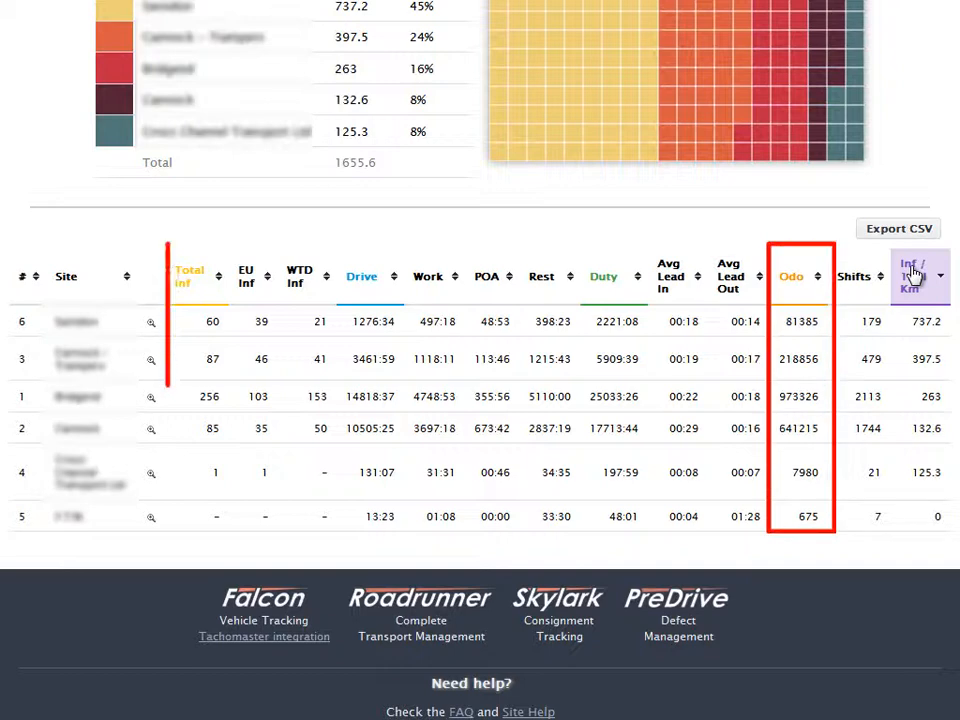
pyautogui.click(188, 276)
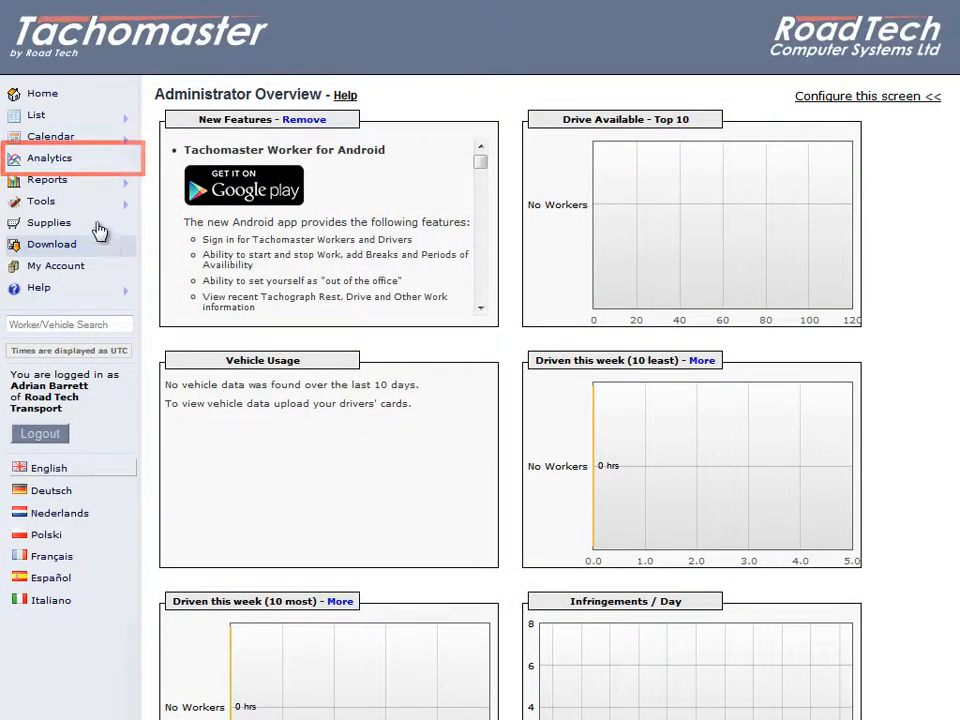
# Reopen Analytics for 13–20 May 2013, grouped by site, then date, then driver
pyautogui.click(50, 158)
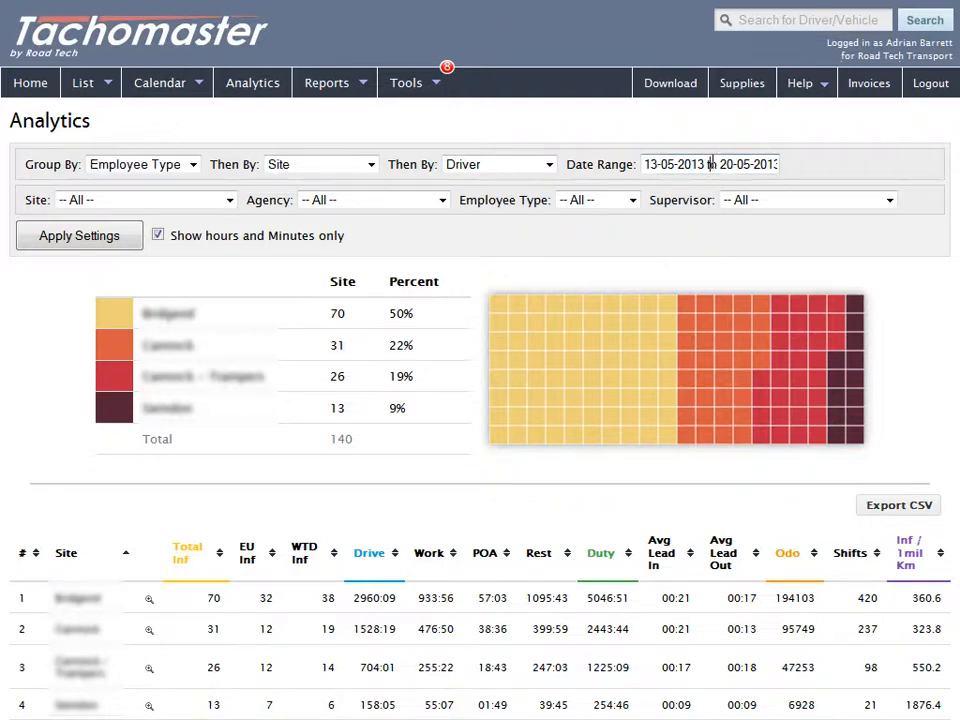
pyautogui.click(710, 164)
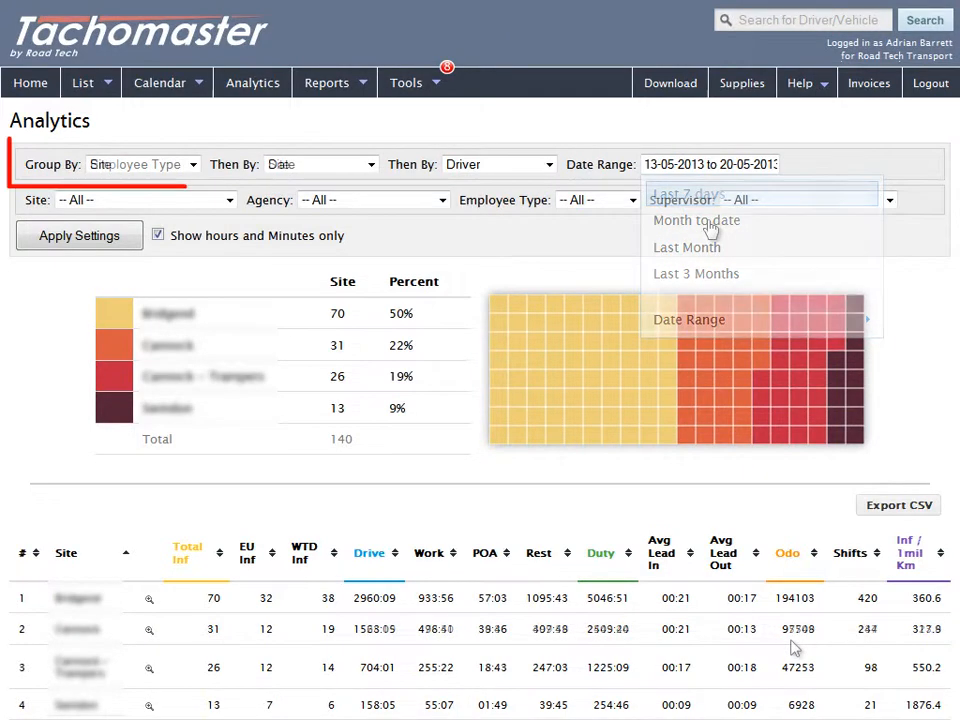
pyautogui.click(140, 164)
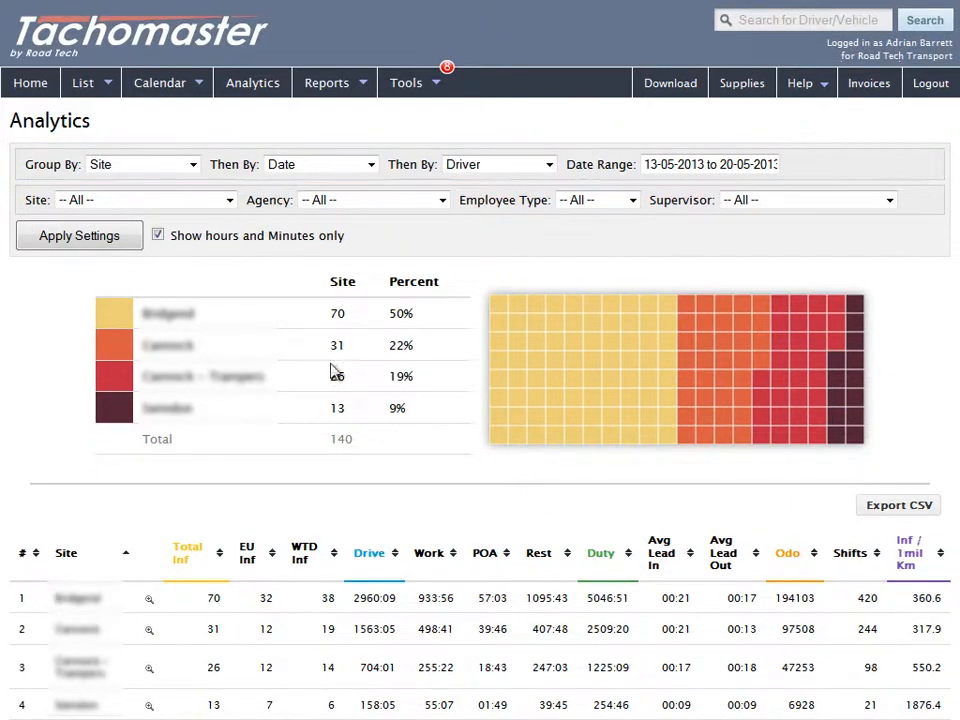
# Group first by Employee Type, then by Site, keeping Driver as the third level
pyautogui.click(142, 164)
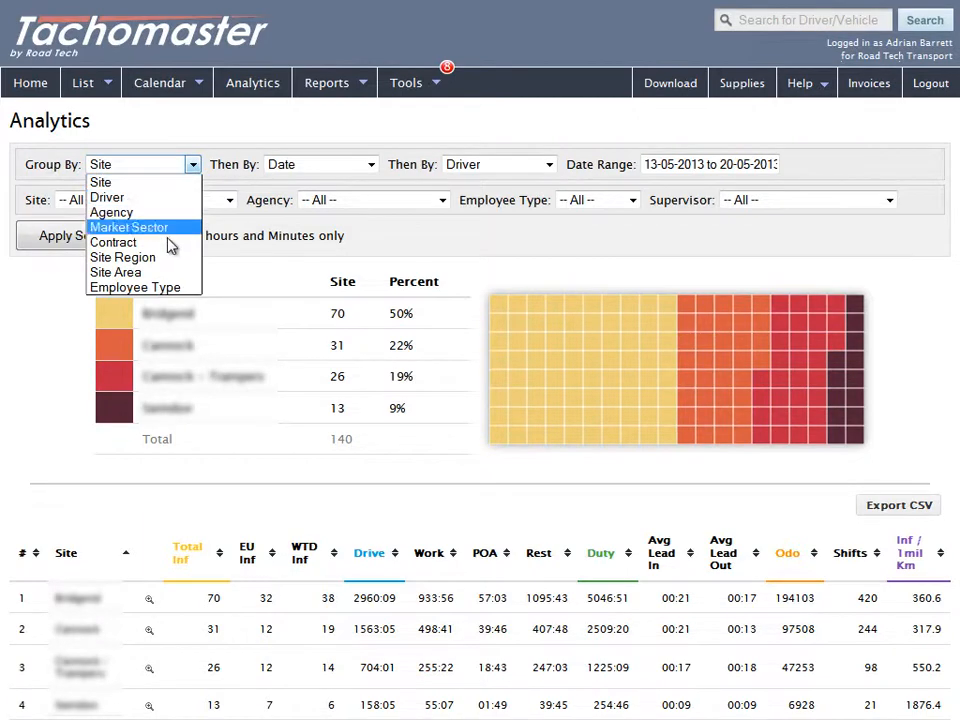
pyautogui.click(132, 288)
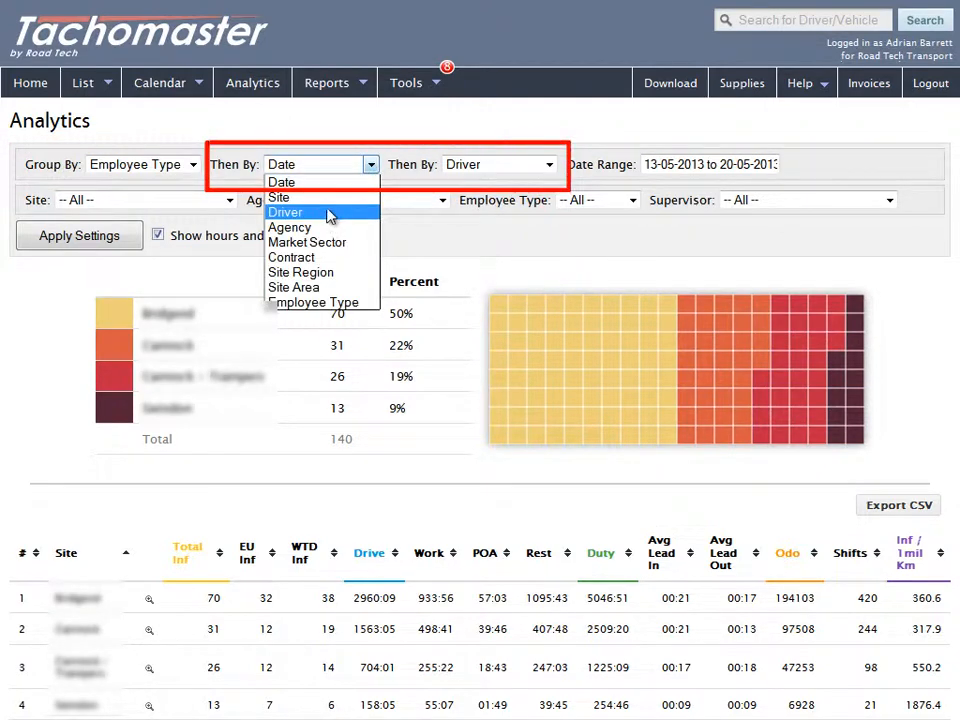
pyautogui.click(280, 198)
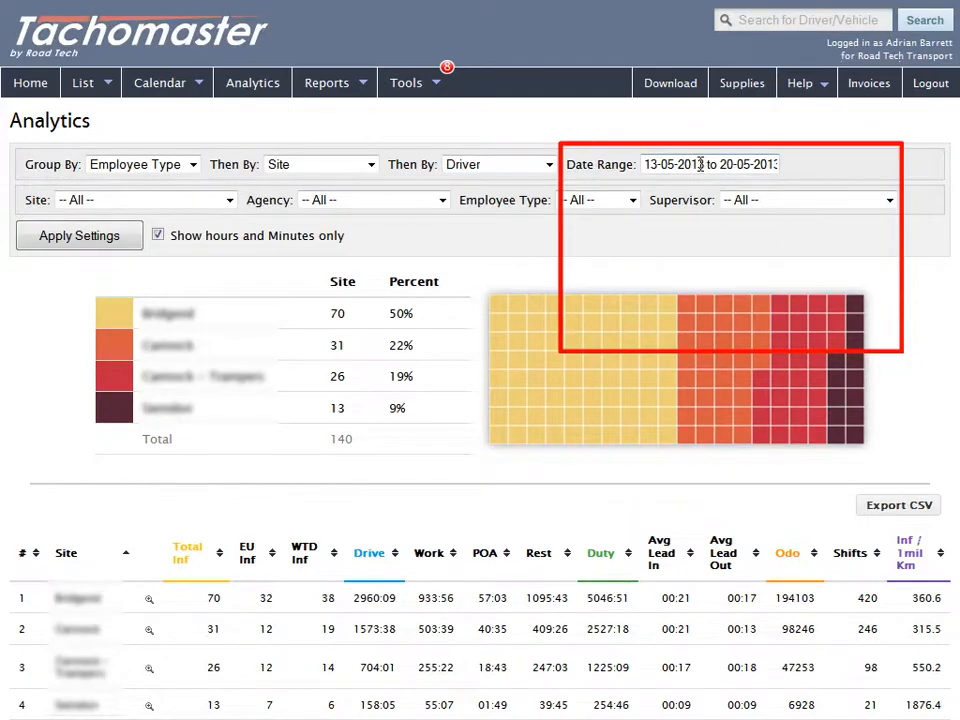
# Set the date range to 01-04-2013 – 30-04-2013 and apply the settings
pyautogui.click(710, 164)
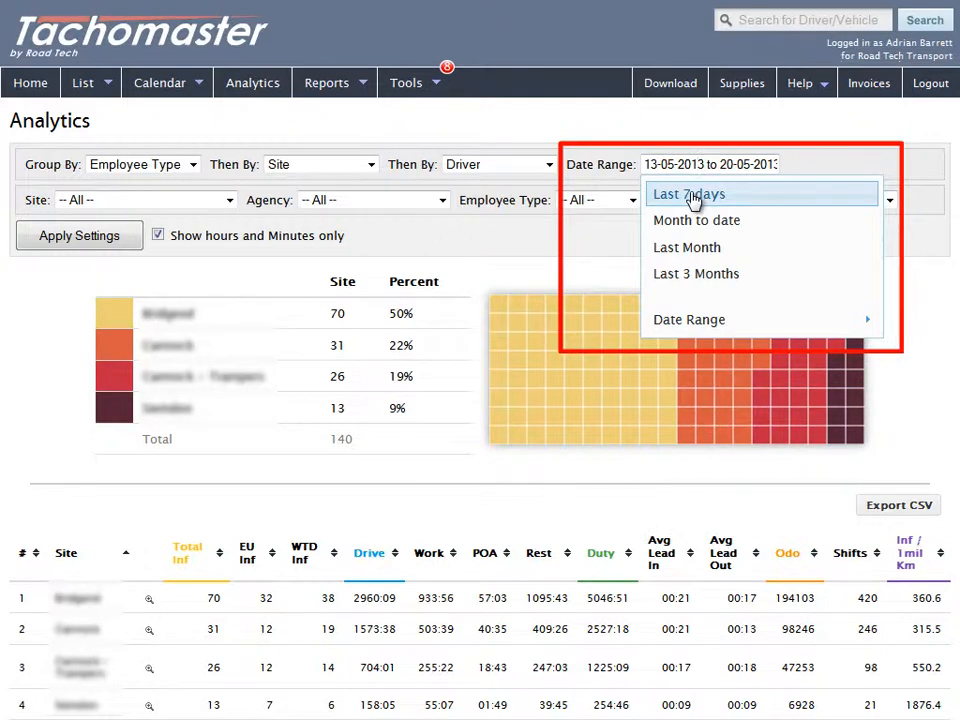
pyautogui.moveTo(696, 220)
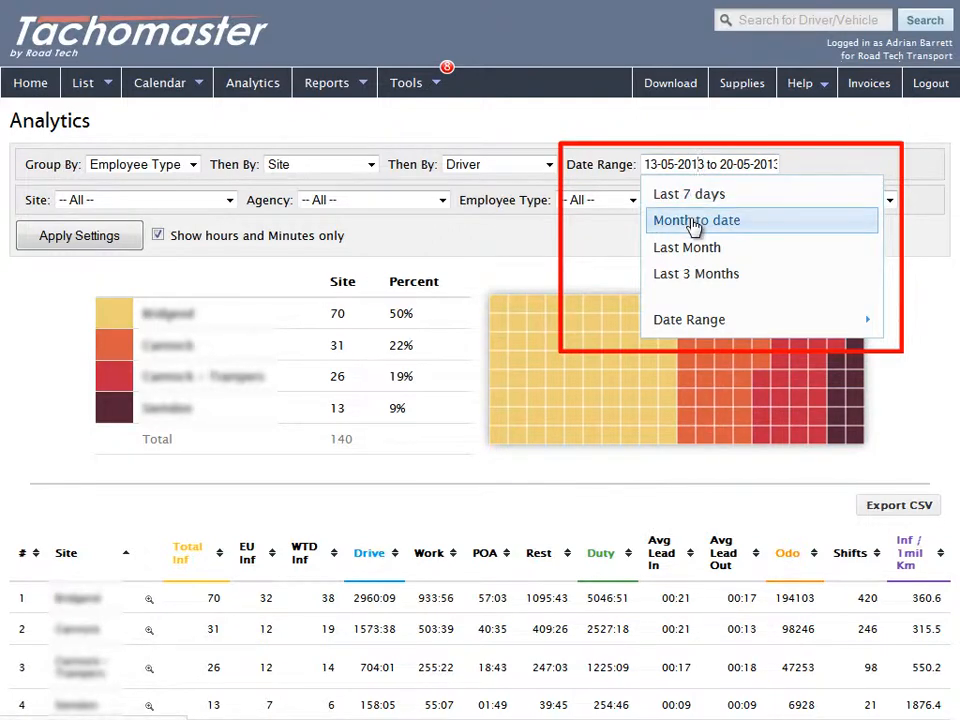
pyautogui.moveTo(750, 248)
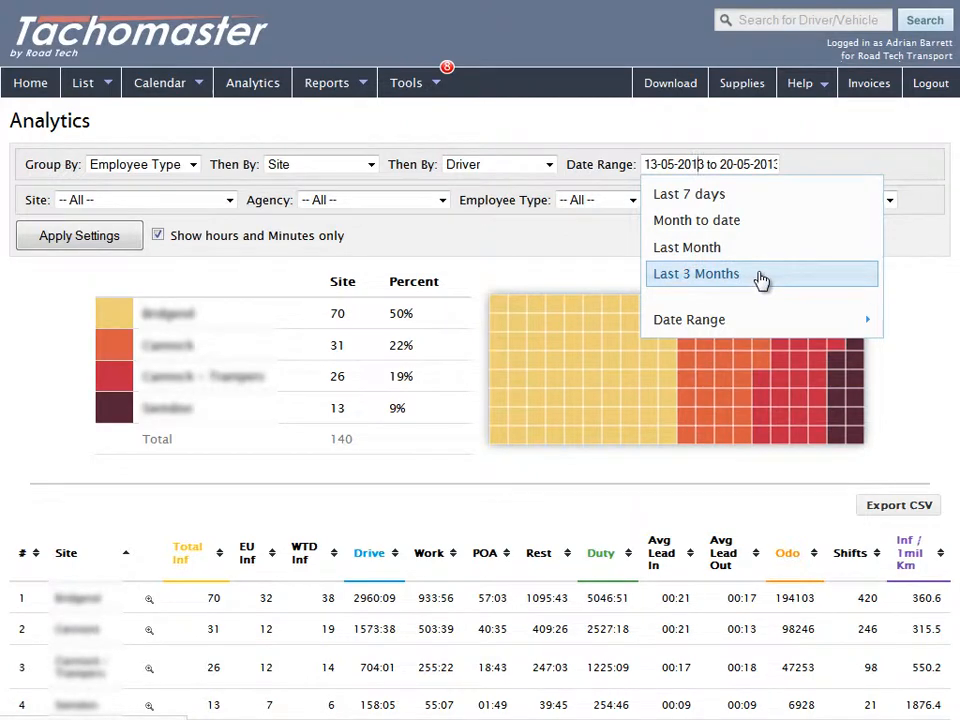
pyautogui.click(688, 320)
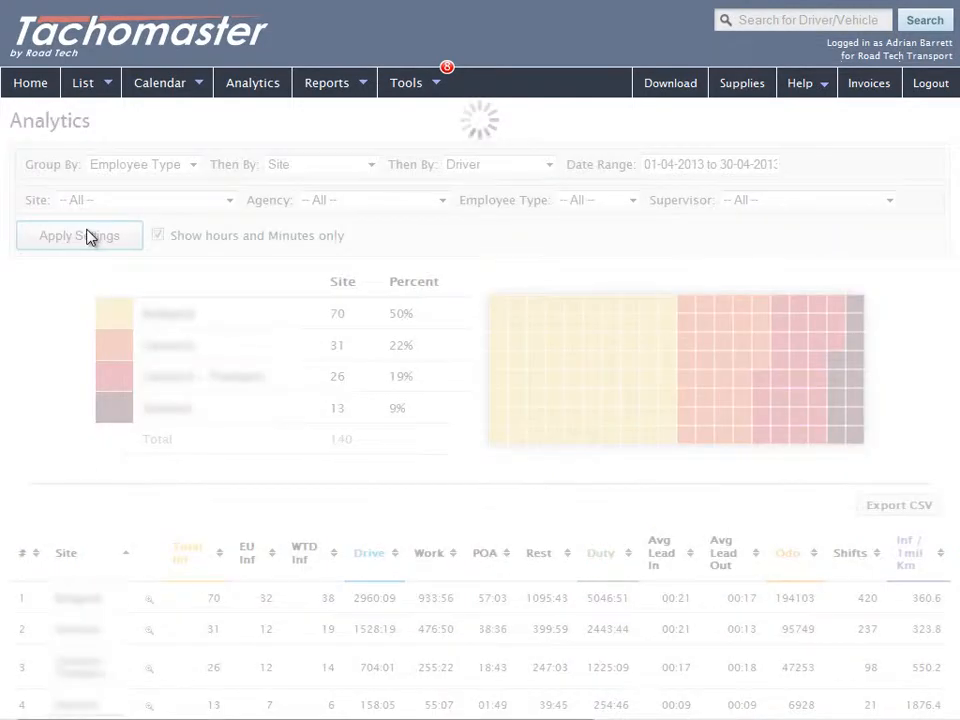
pyautogui.click(80, 236)
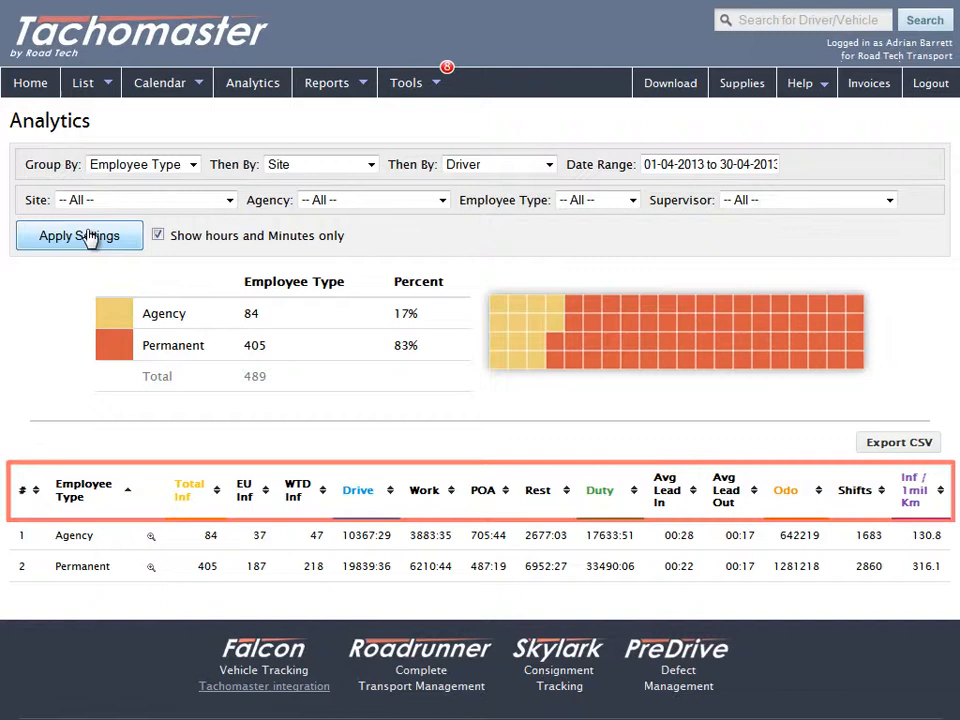
# Sort employee types by Drive time descending, Permanent 19839:36 above Agency 10460:01
pyautogui.click(80, 236)
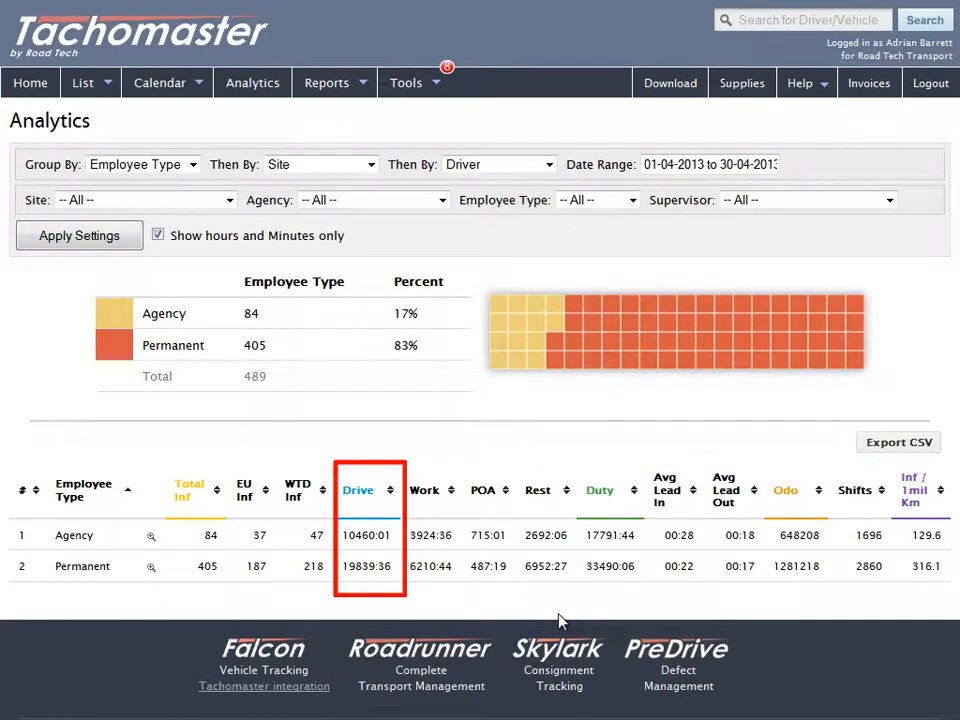
pyautogui.click(358, 490)
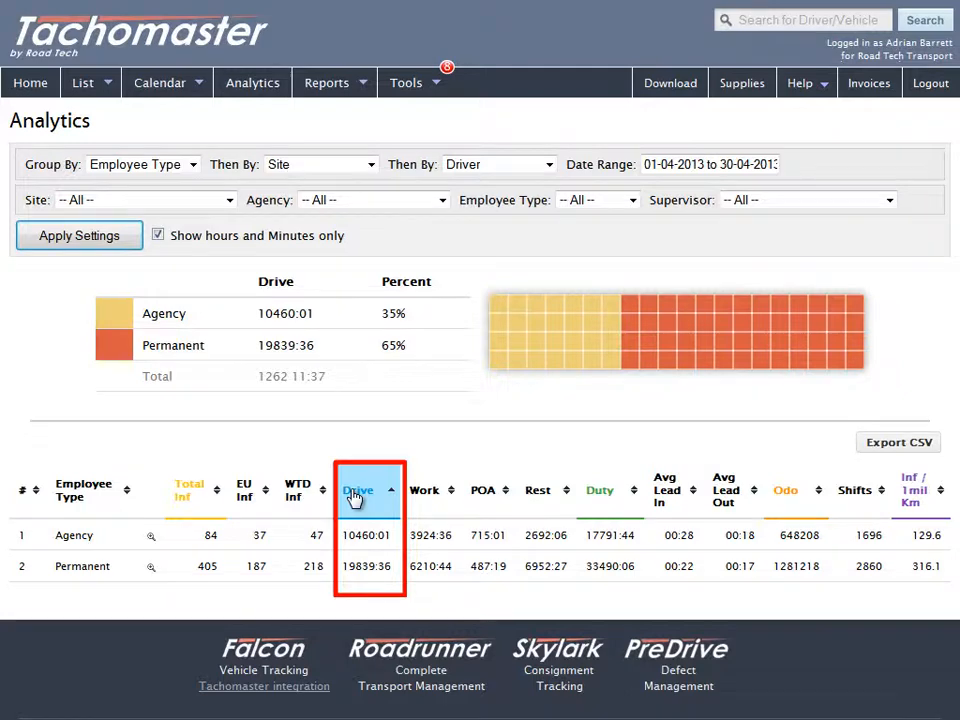
pyautogui.click(358, 490)
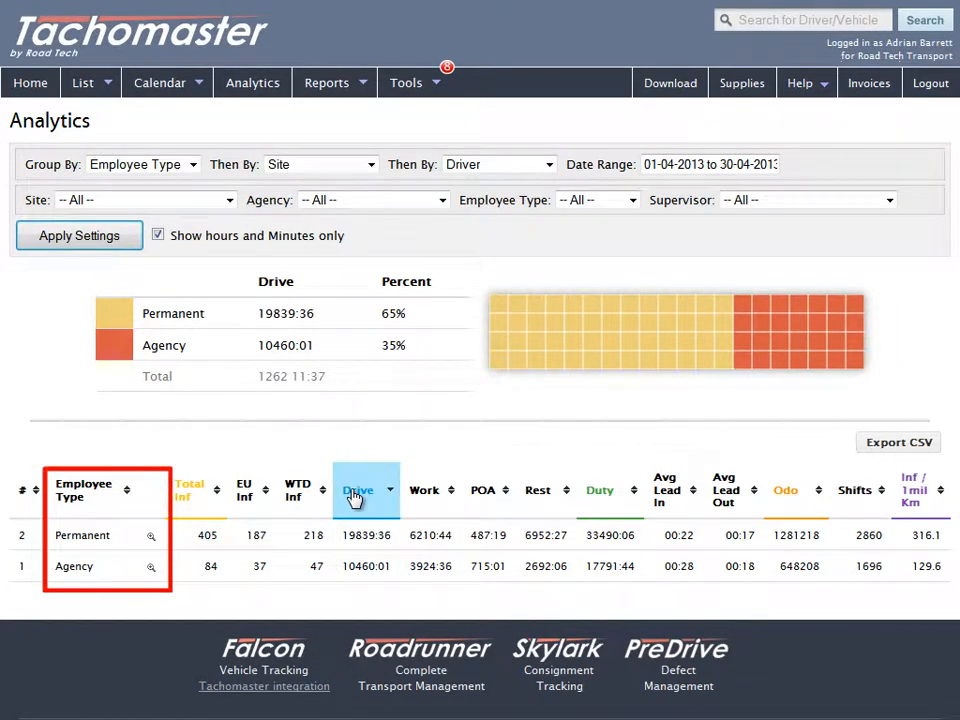
pyautogui.moveTo(804, 710)
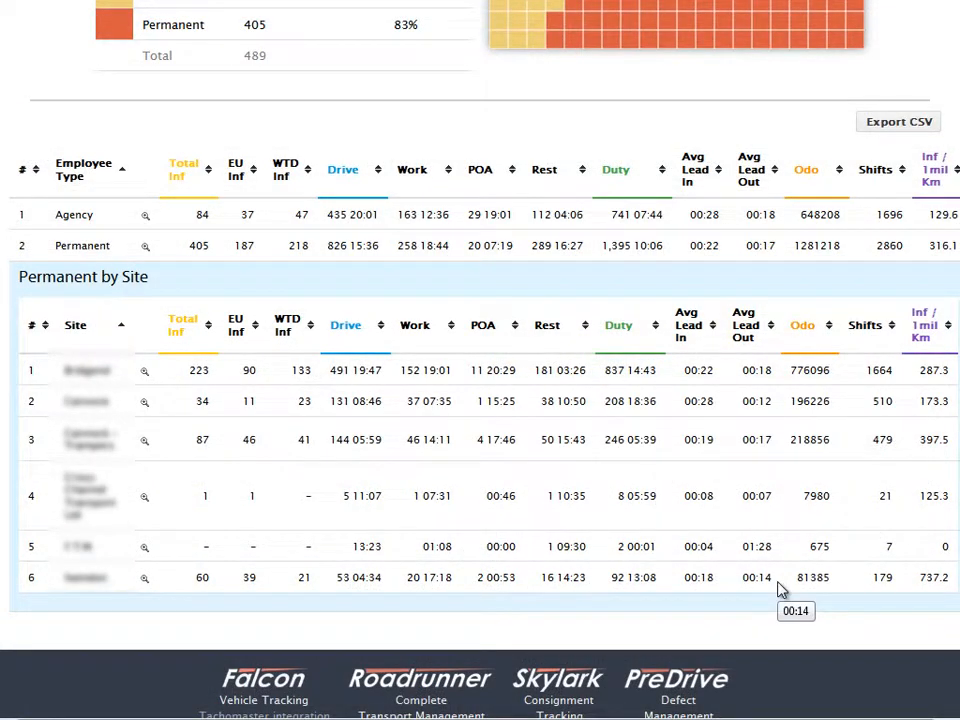
pyautogui.click(184, 324)
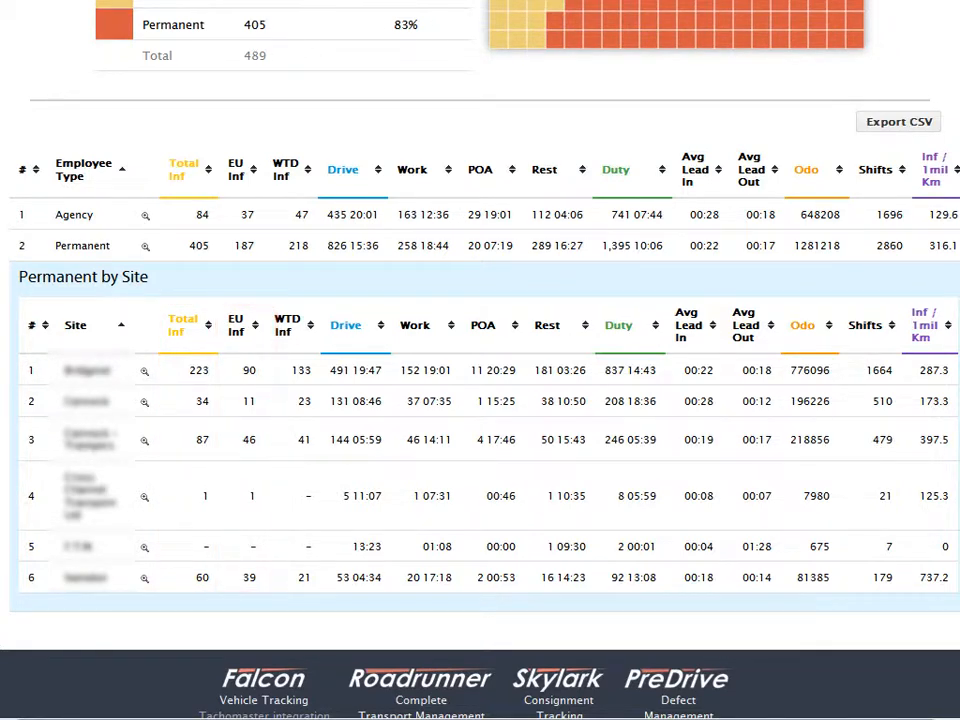
pyautogui.click(292, 324)
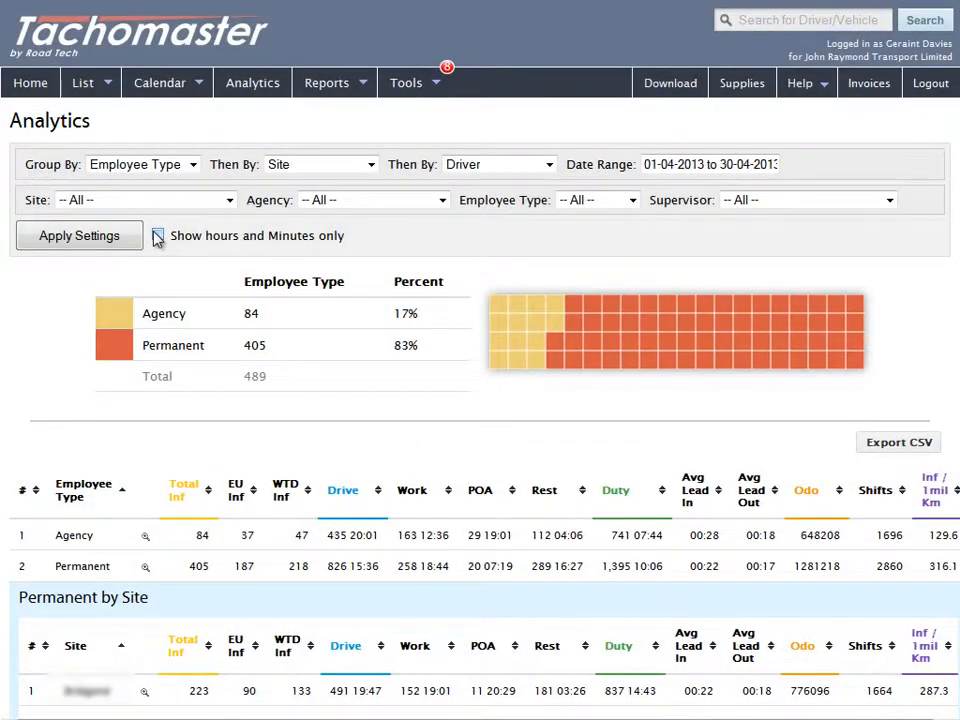
# Enable 'Show hours and Minutes only' and apply, giving durations like 19839:36
pyautogui.click(156, 236)
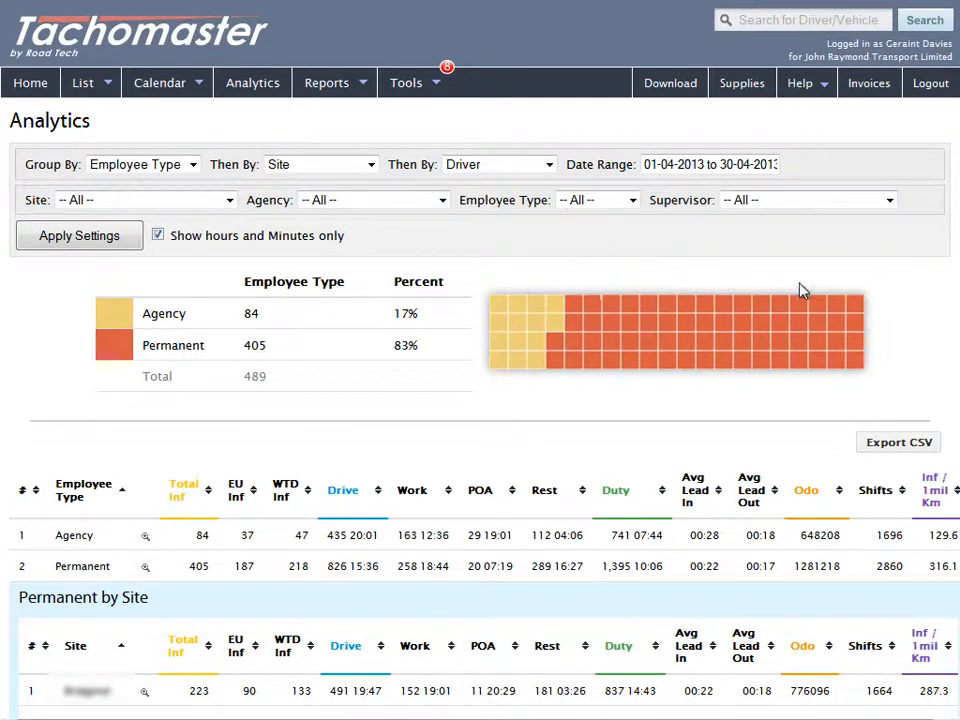
pyautogui.click(78, 236)
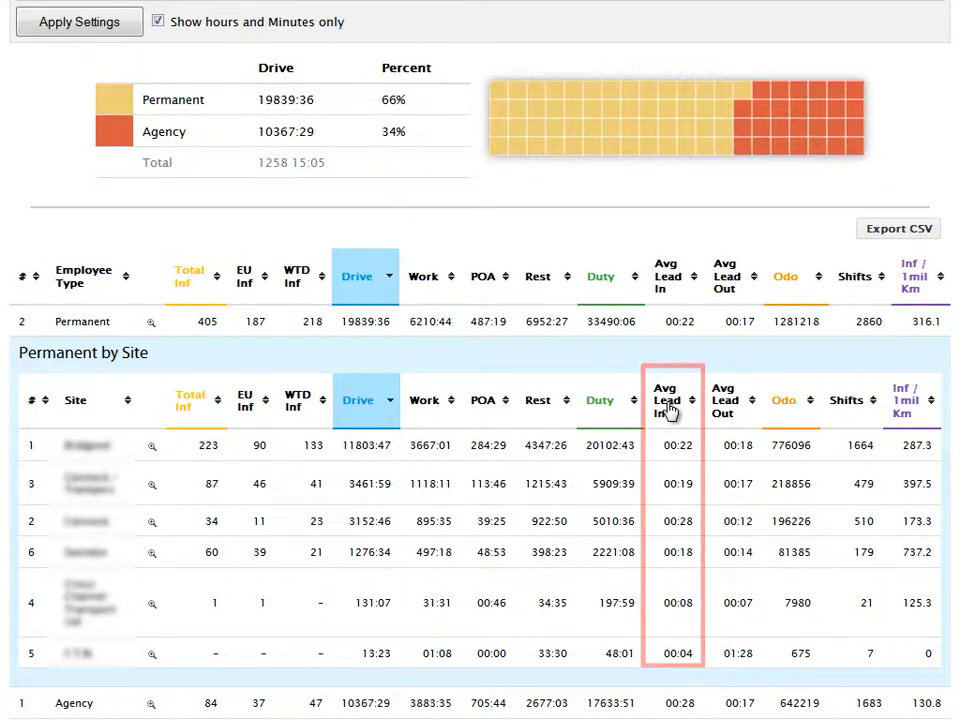
pyautogui.click(724, 400)
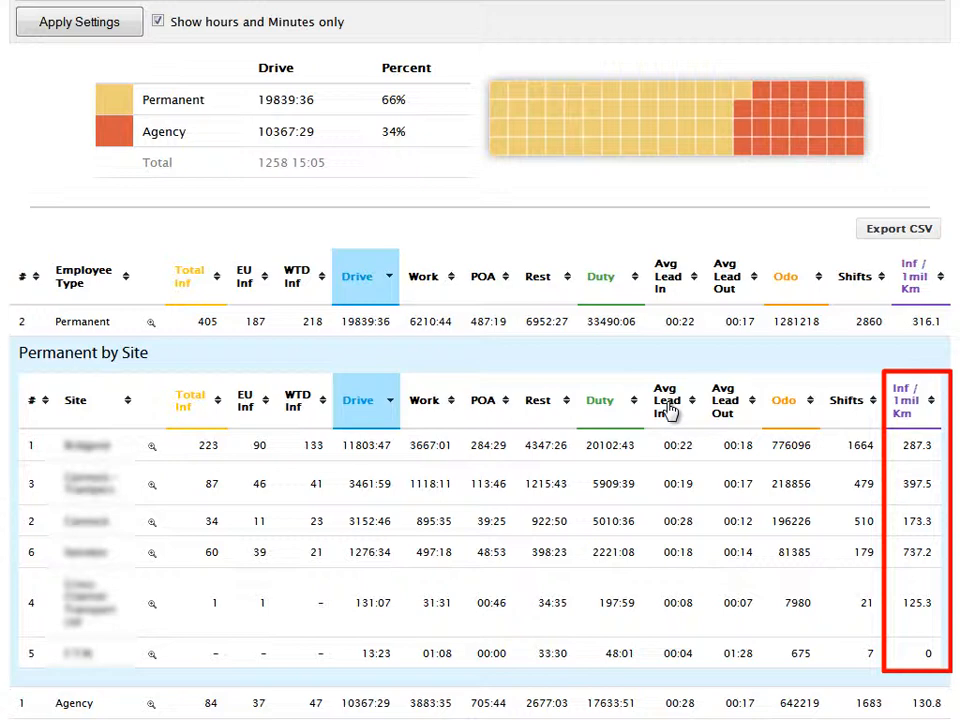
pyautogui.moveTo(924, 318)
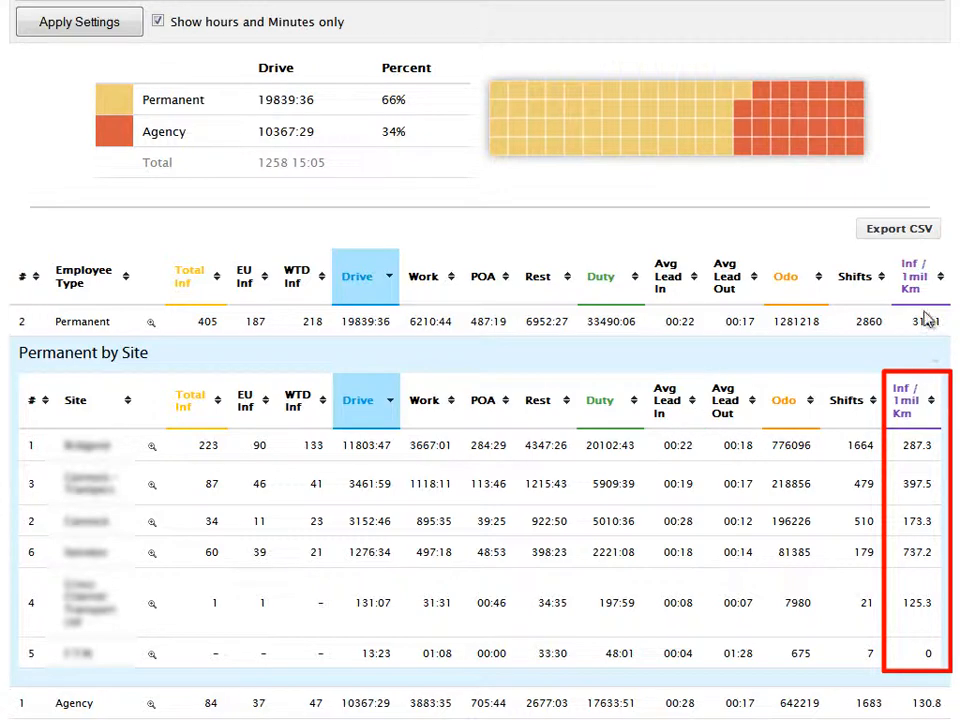
# Sort the Permanent sites by Inf / 1mil Km ascending
pyautogui.click(910, 400)
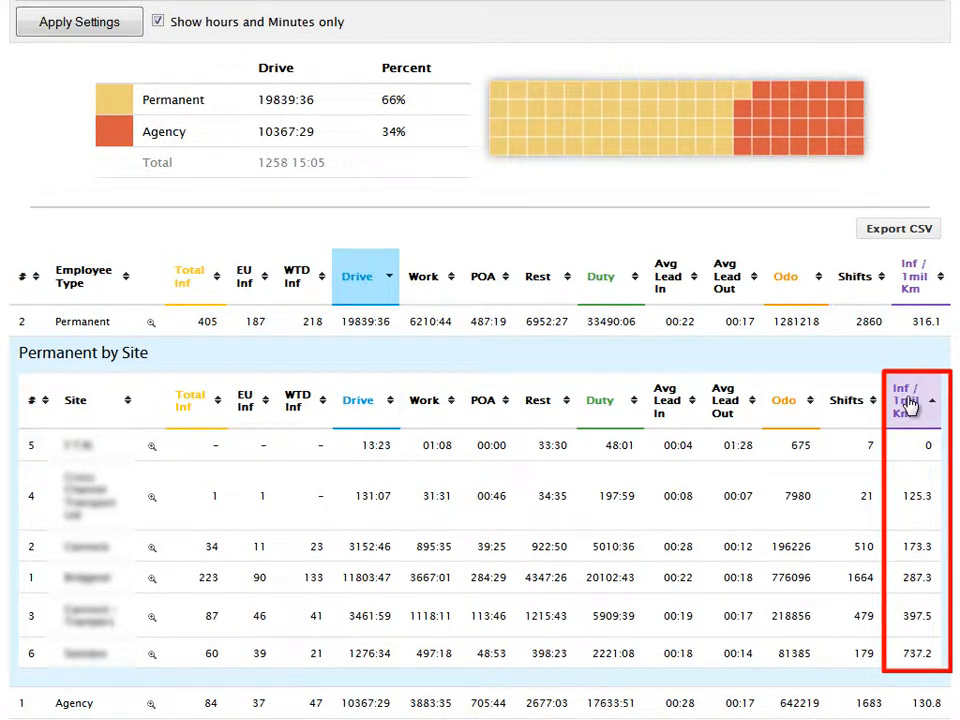
pyautogui.click(910, 408)
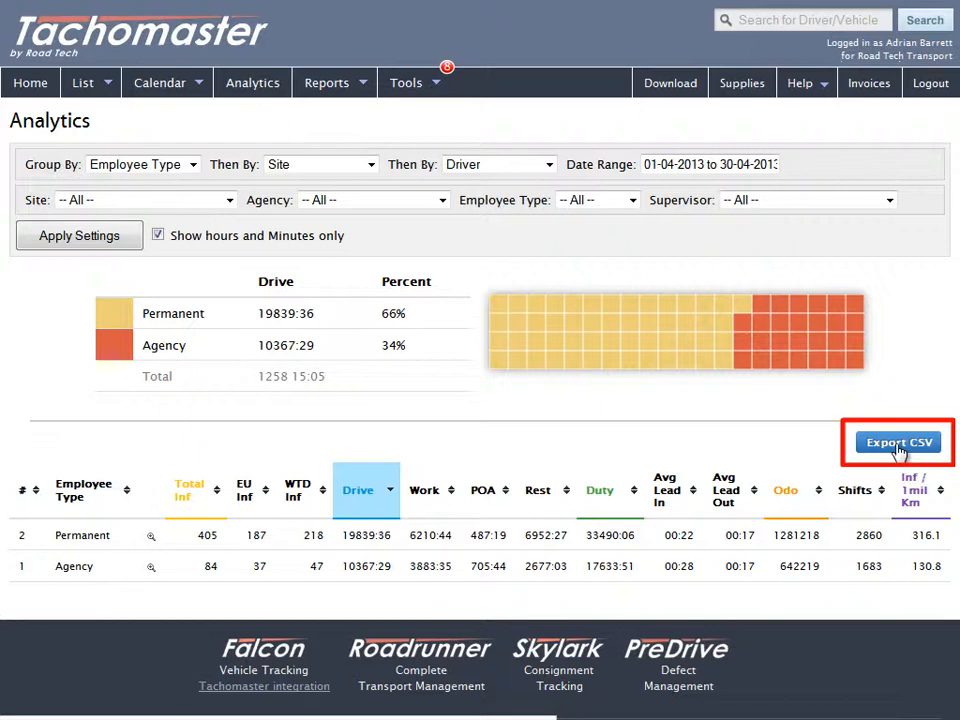
# Export the analytics to Tachomaster_Analytics.csv and cancel the Firefox download prompt
pyautogui.click(896, 442)
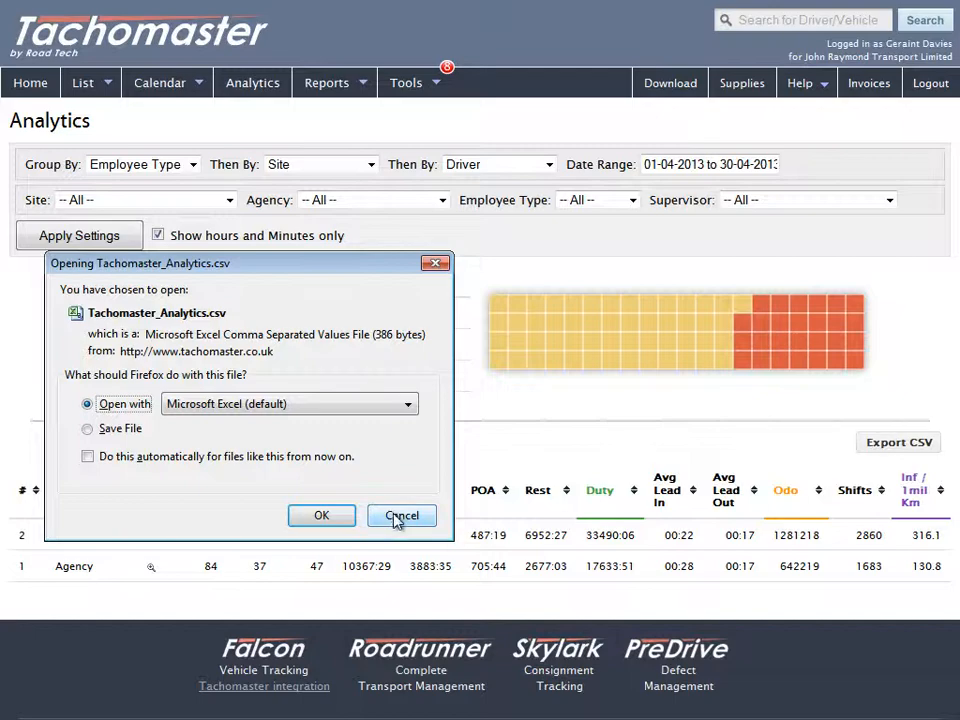
pyautogui.click(400, 516)
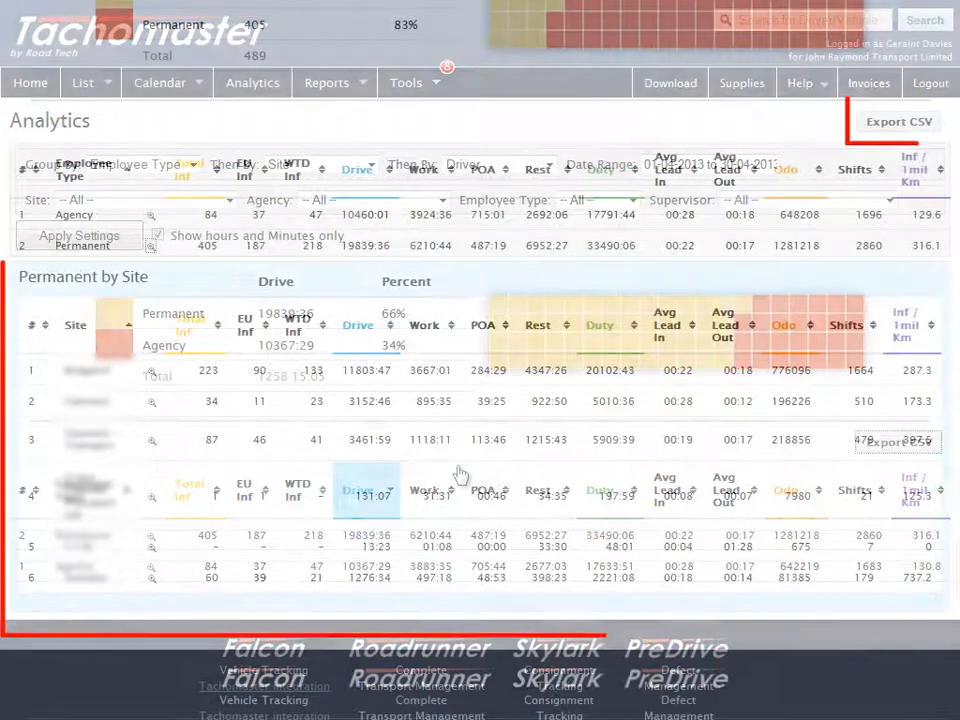